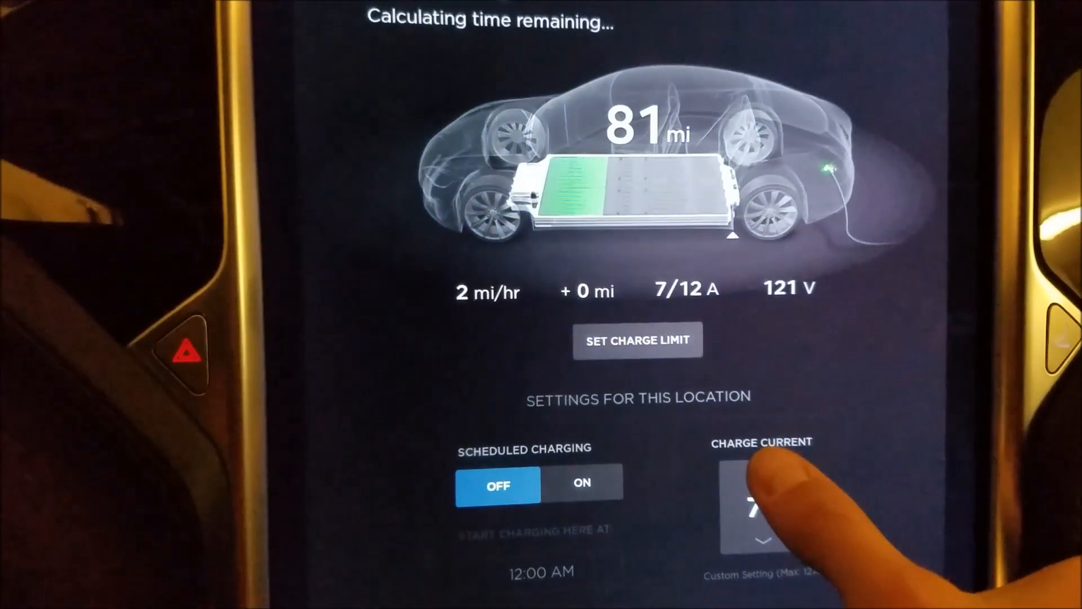
Raise the charge current for this location from 7 A to 12 A, drawing 12/12 A at 121 V.
left_click(788, 476)
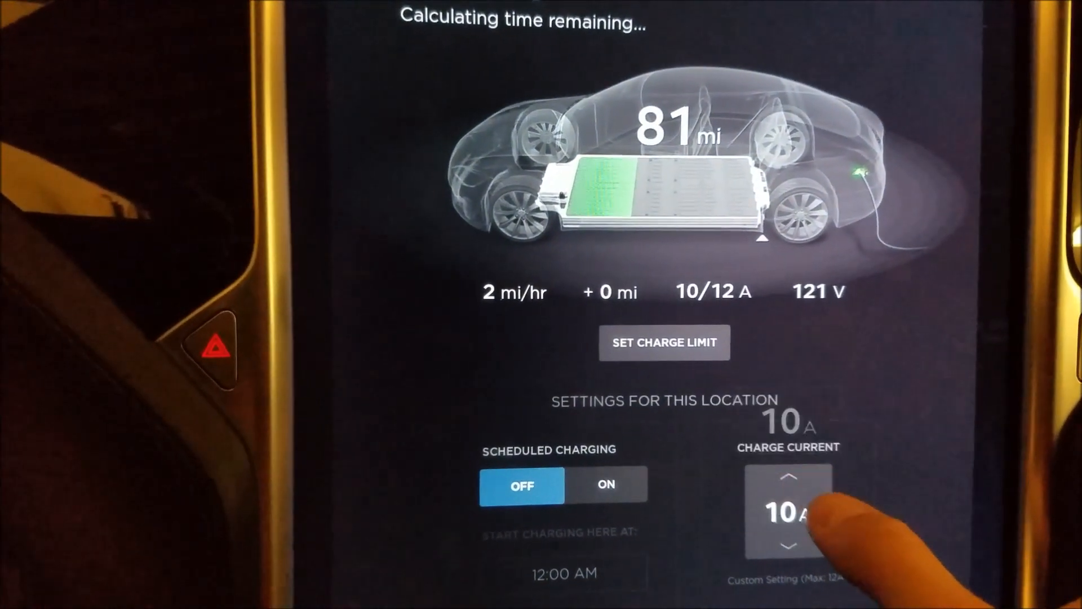
left_click(789, 475)
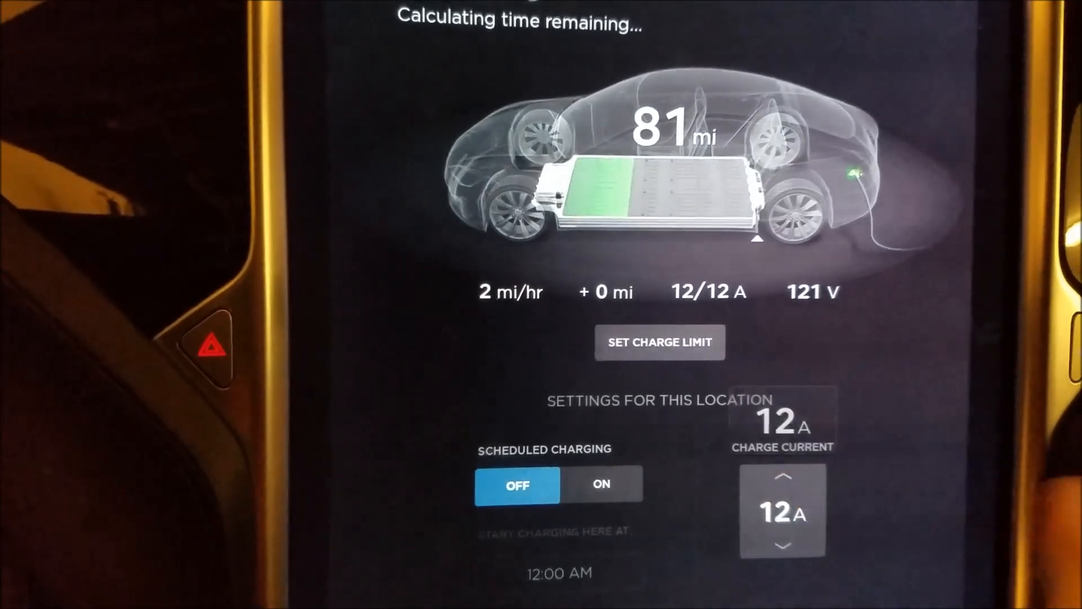